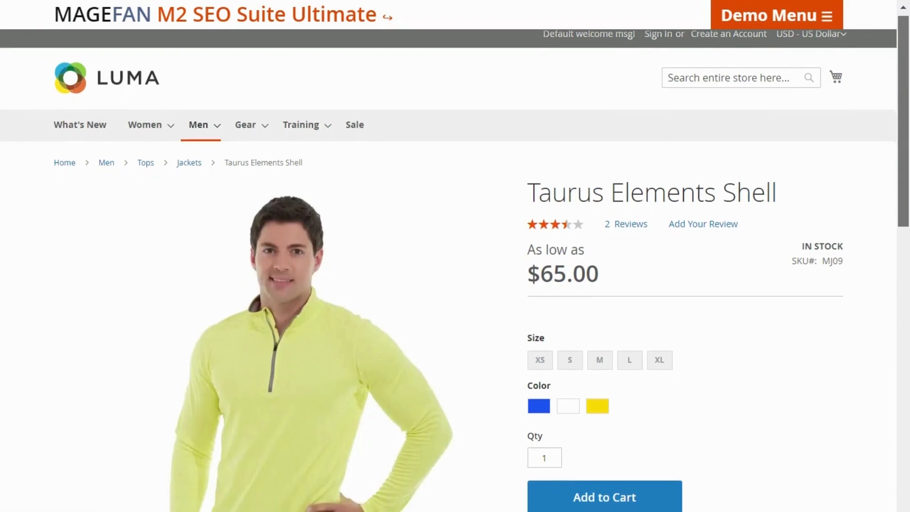
# Select every content type in Use Auto Cross Links For, from product short descriptions onward.
pyautogui.scroll(-3)
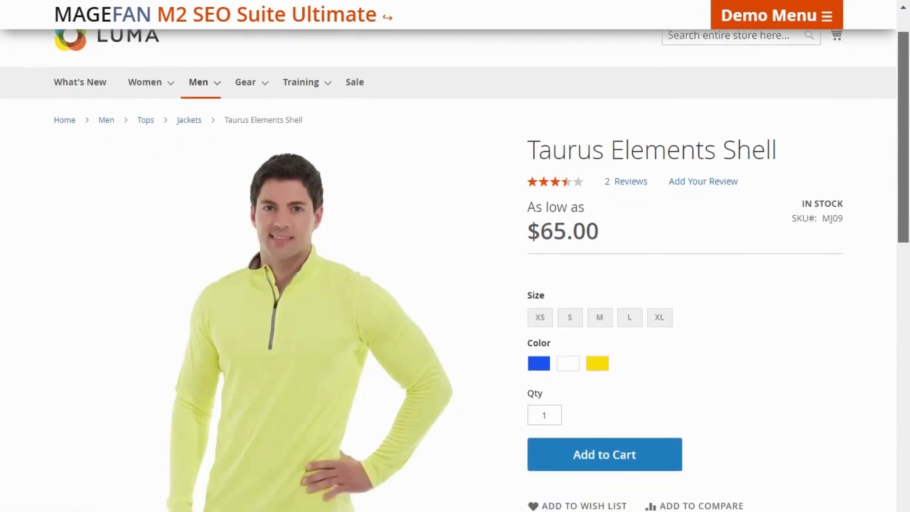
pyautogui.scroll(-3)
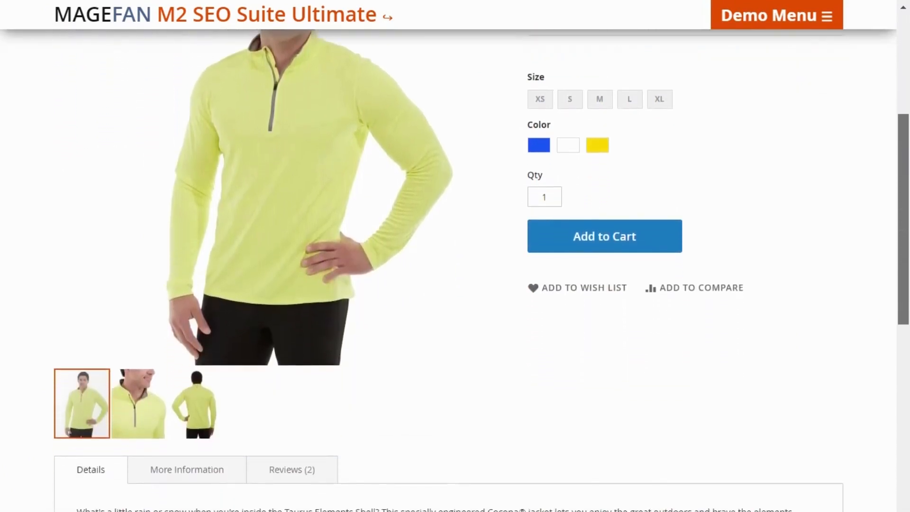
pyautogui.scroll(-3)
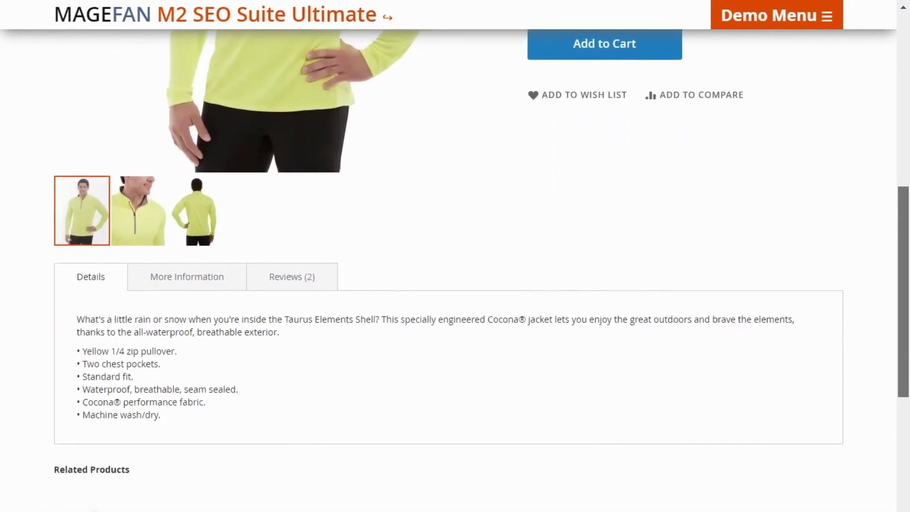
pyautogui.scroll(-3)
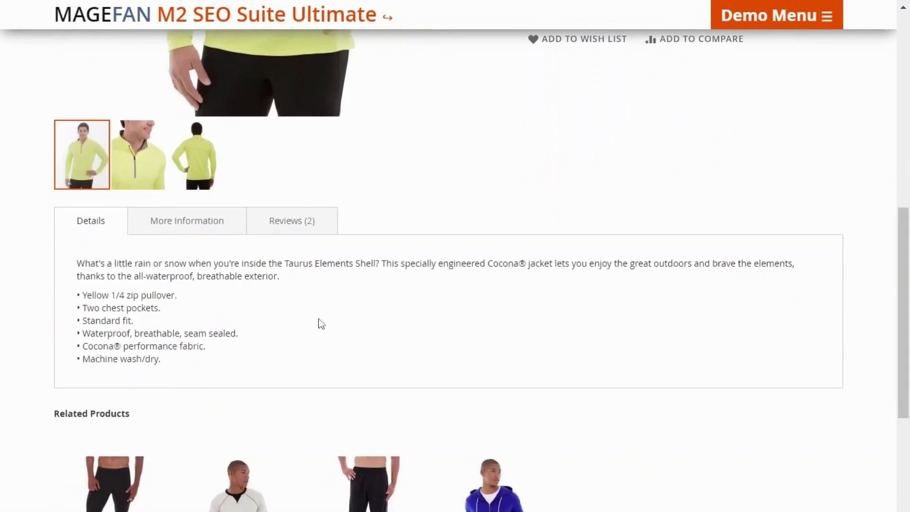
pyautogui.moveTo(394, 362)
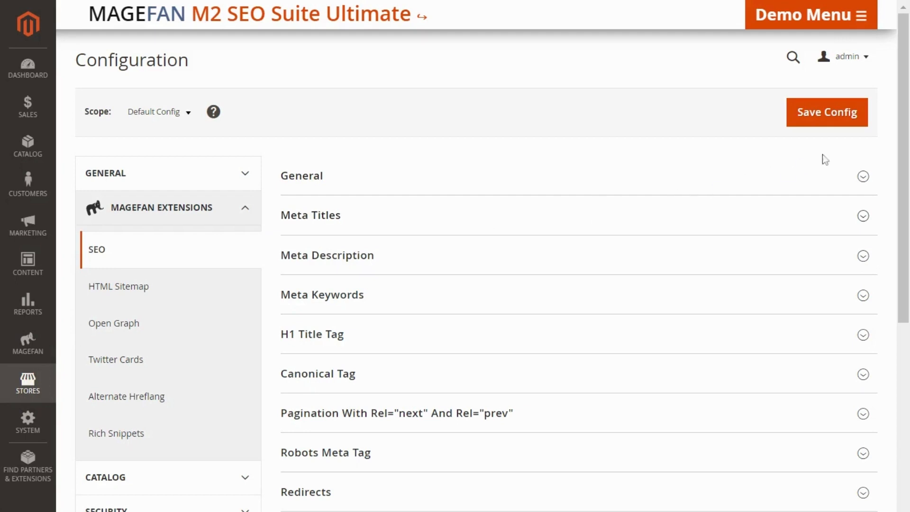
pyautogui.scroll(-3)
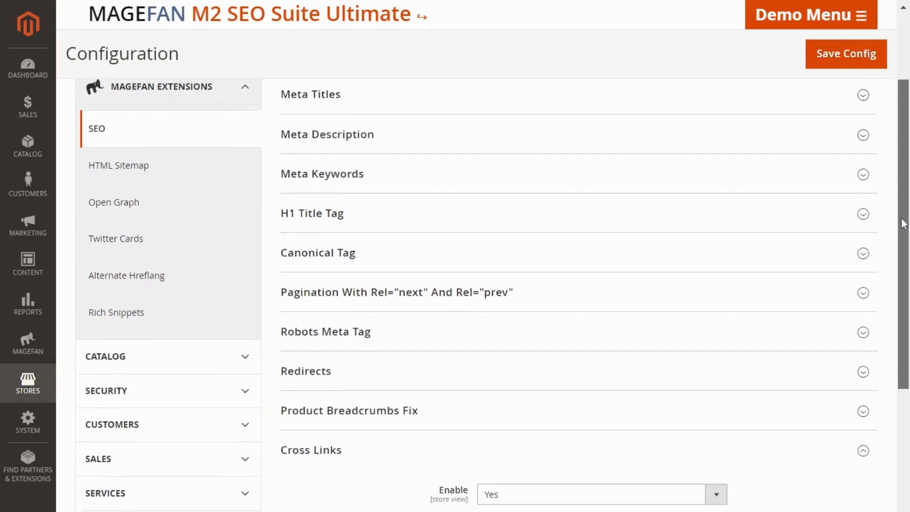
pyautogui.scroll(-3)
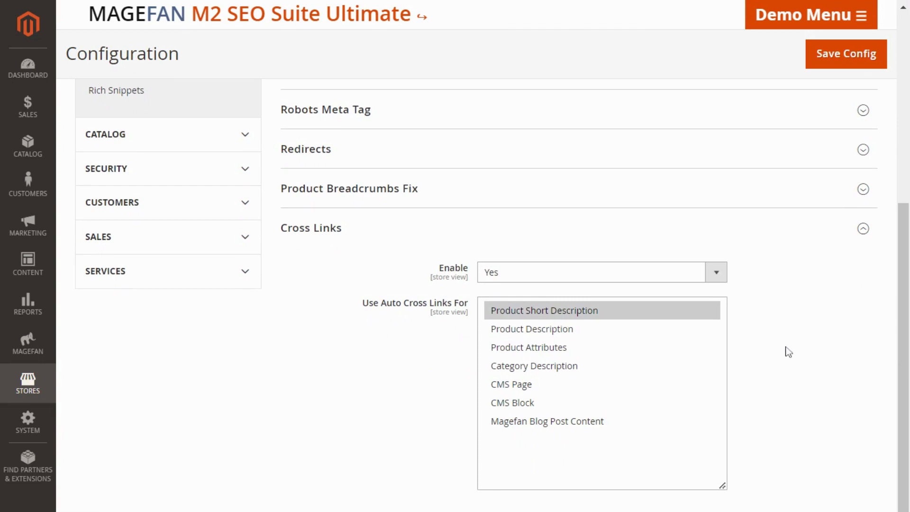
pyautogui.moveTo(700, 317)
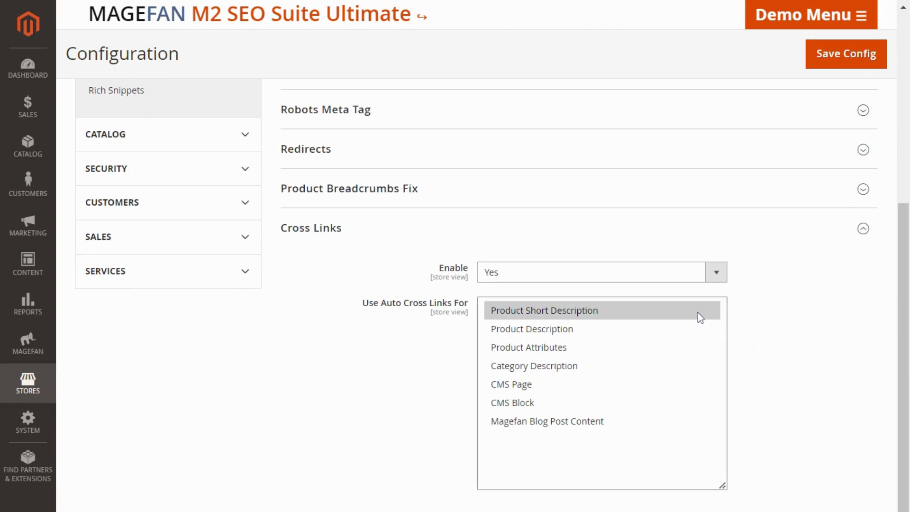
pyautogui.click(530, 329)
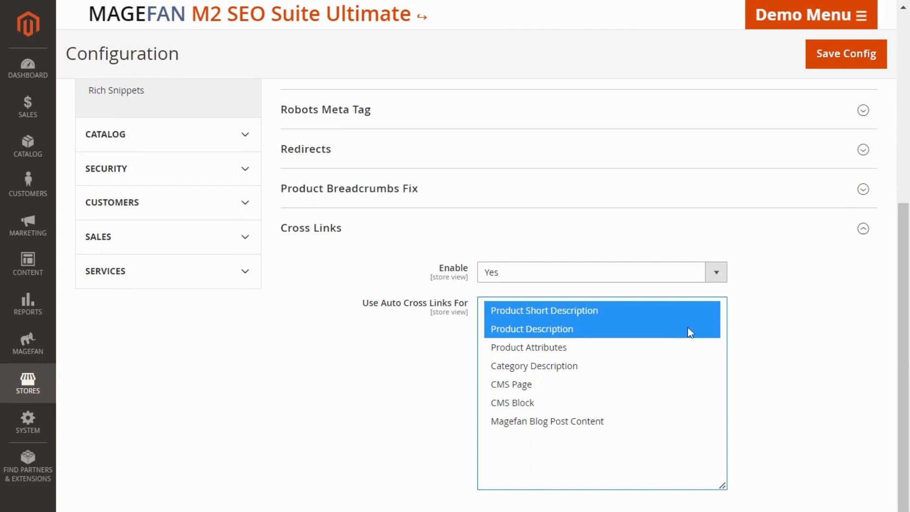
pyautogui.click(533, 365)
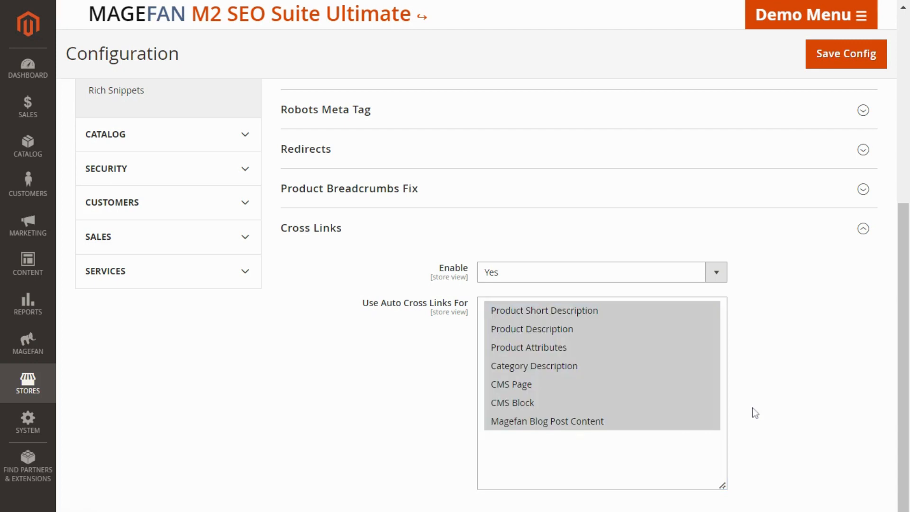
pyautogui.moveTo(813, 108)
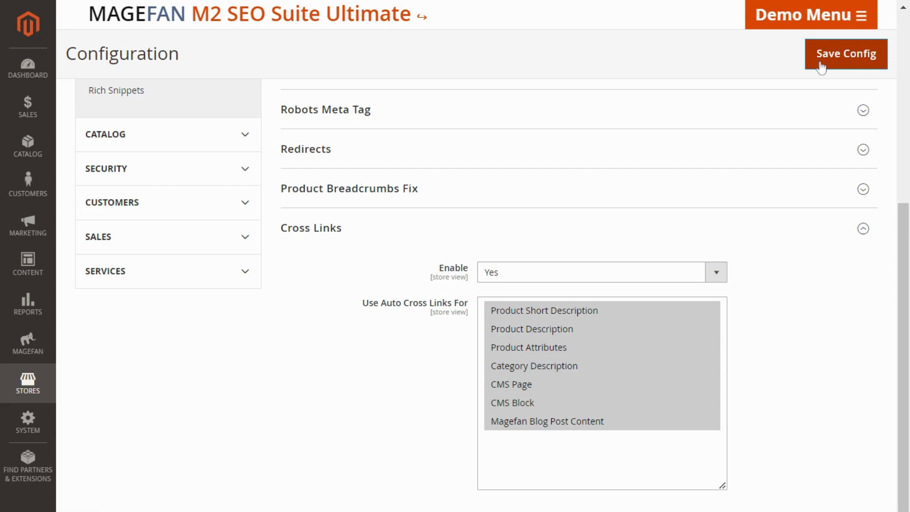
# Save the configuration, go to Marketing > Cross Links and start a new cross link.
pyautogui.click(28, 227)
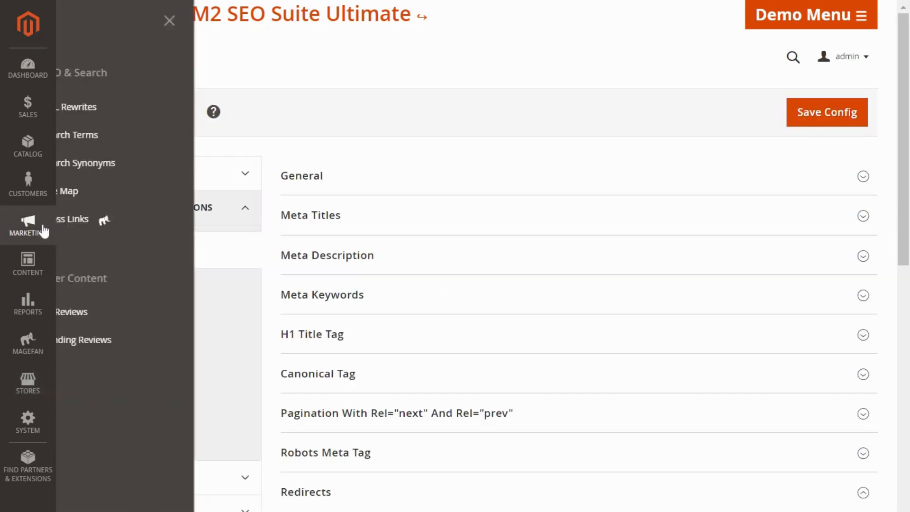
pyautogui.click(28, 225)
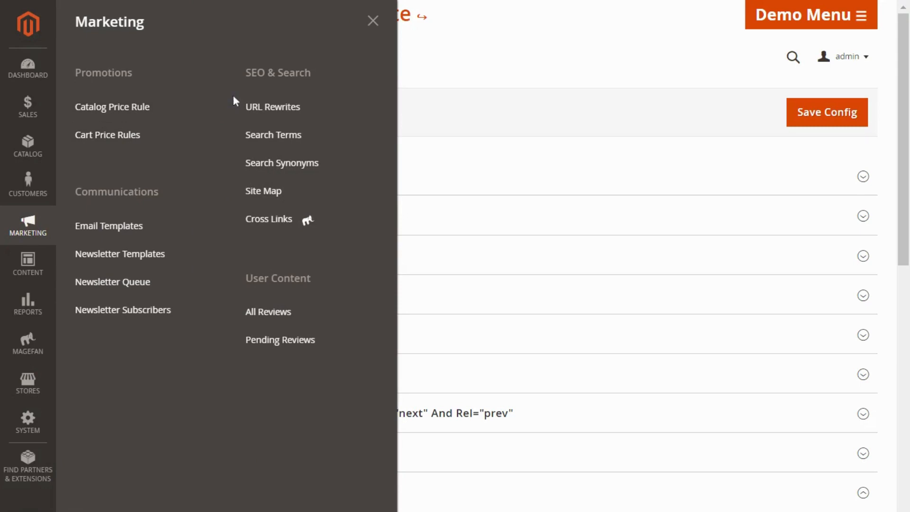
pyautogui.moveTo(268, 219)
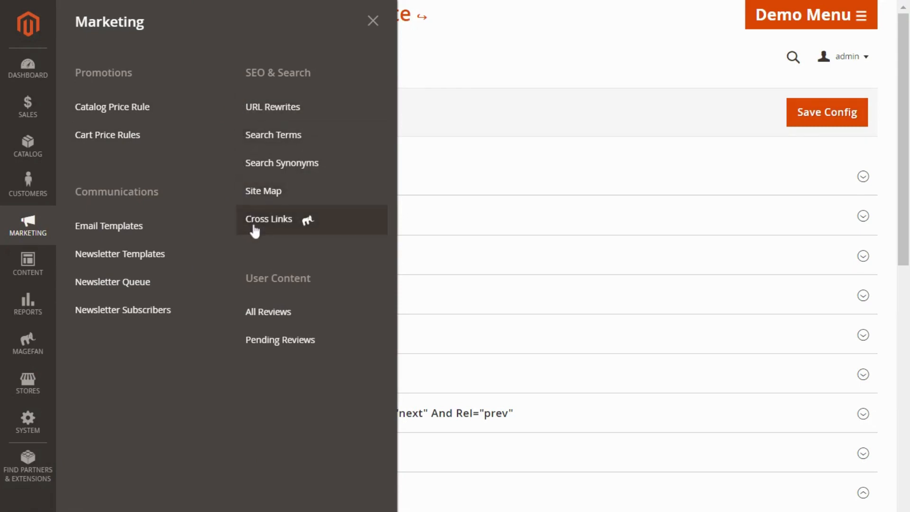
pyautogui.click(268, 219)
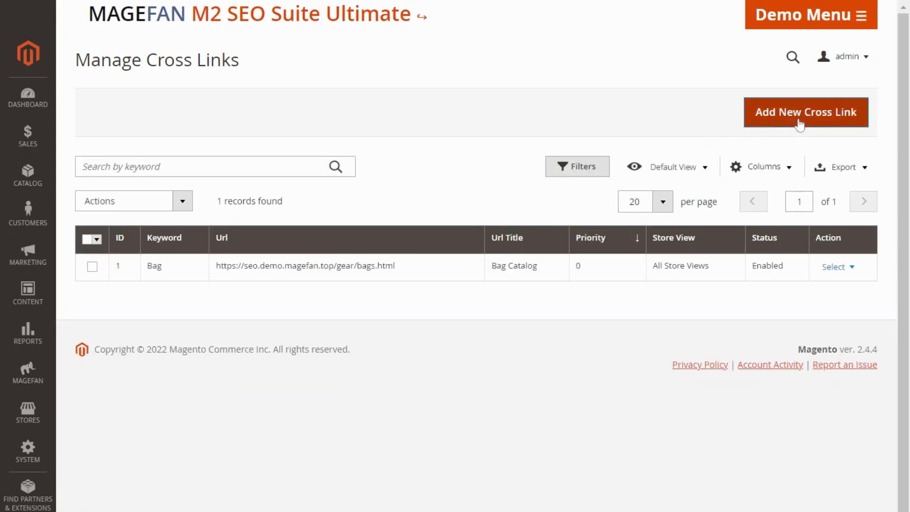
pyautogui.click(804, 112)
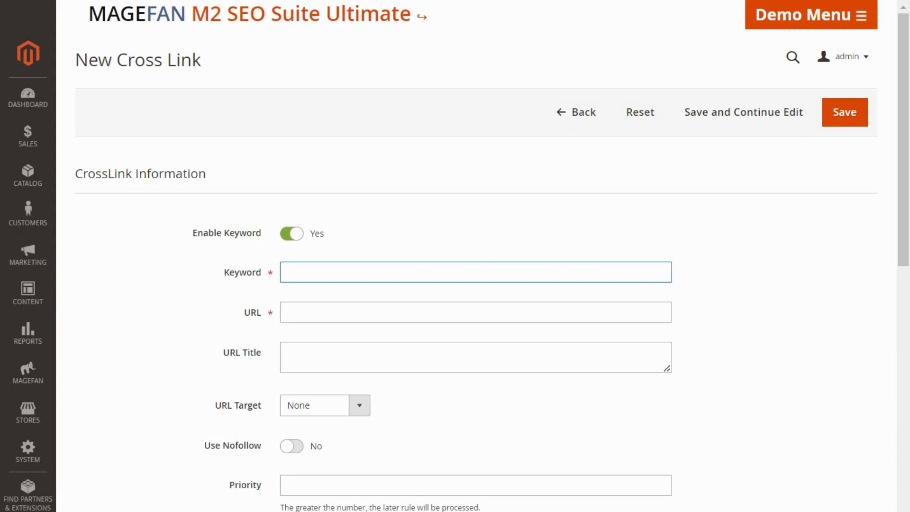
# Enter keyword 'jacket', the jackets-men category URL, and URL title 'Jackets Men'.
pyautogui.write('jacke')
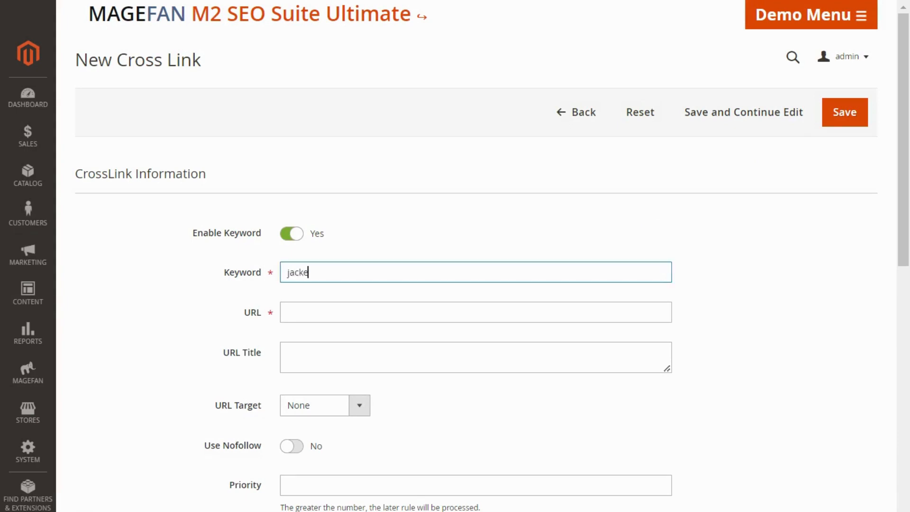
pyautogui.write('t')
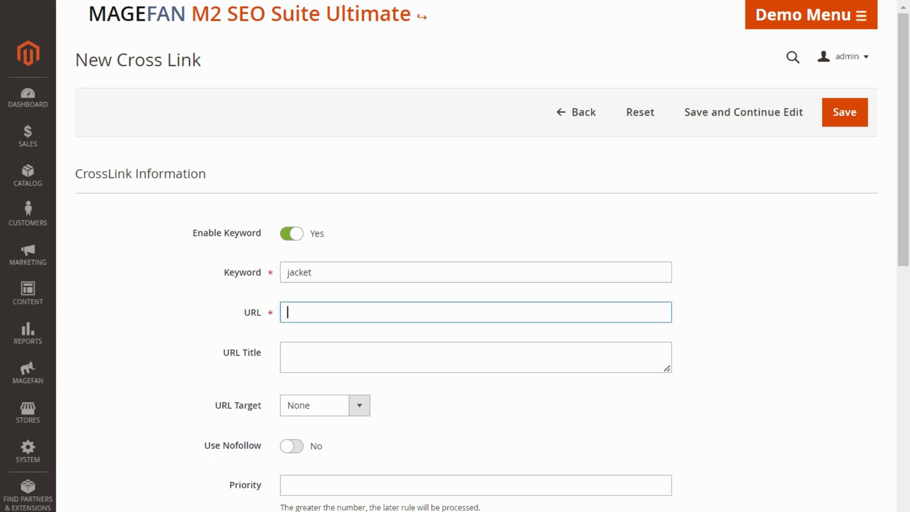
pyautogui.write('https://seo.demo.magefan.top/men/tops-men/jackets-men.html')
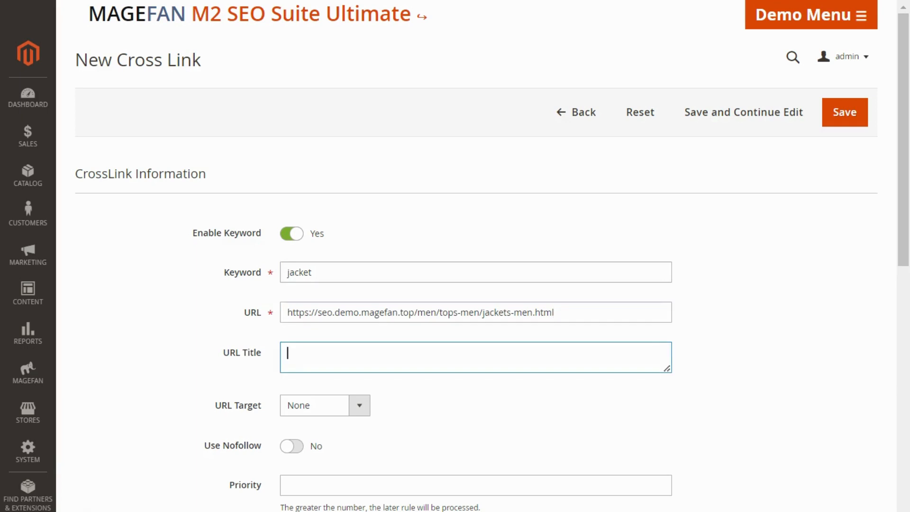
pyautogui.write('Jackets')
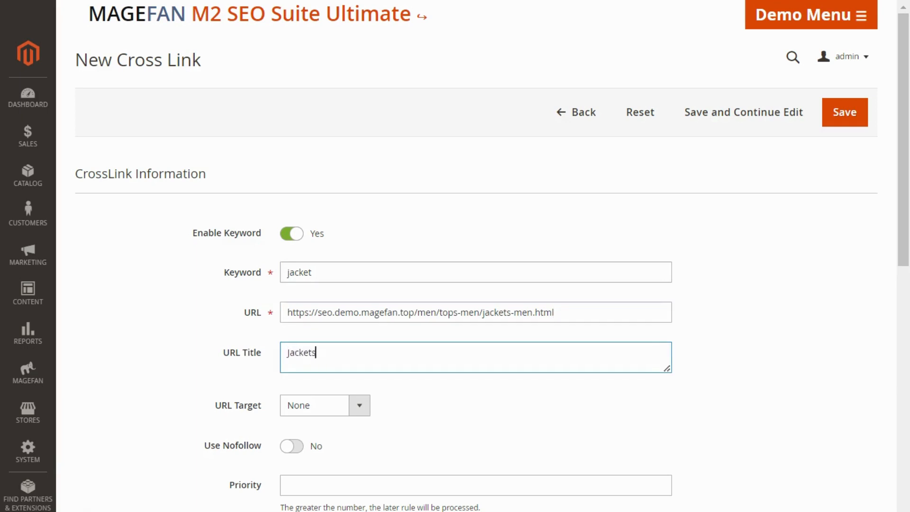
pyautogui.write('Men')
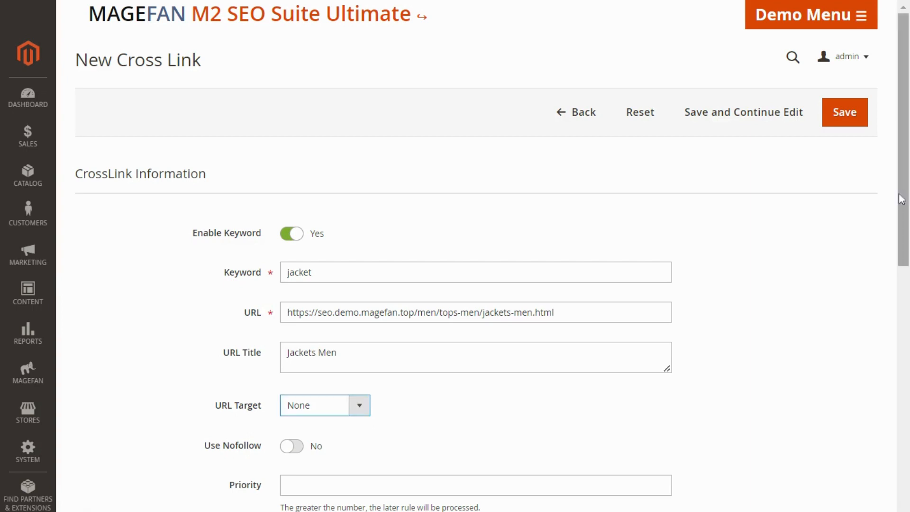
pyautogui.scroll(-3)
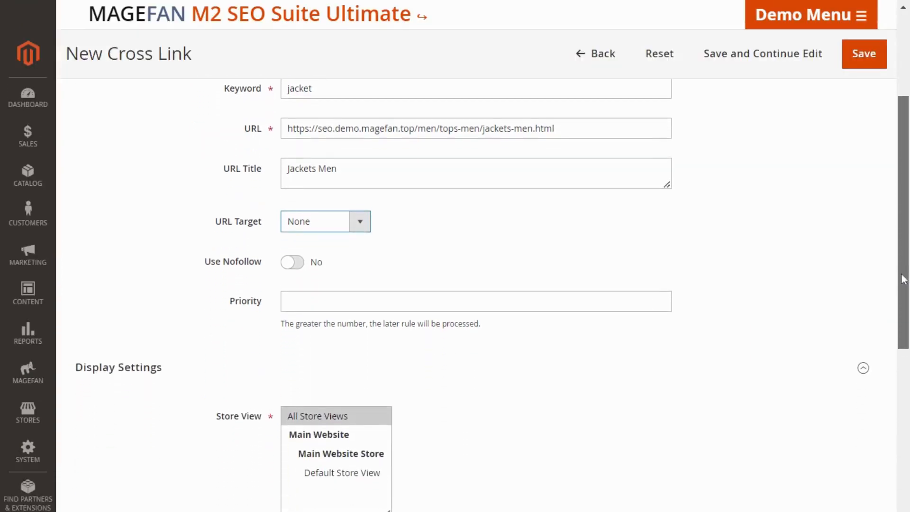
pyautogui.scroll(-3)
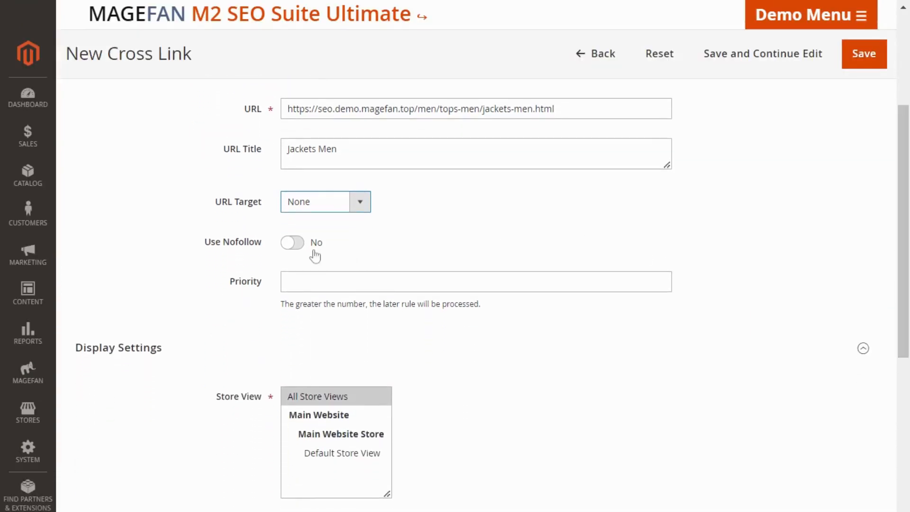
pyautogui.moveTo(314, 255)
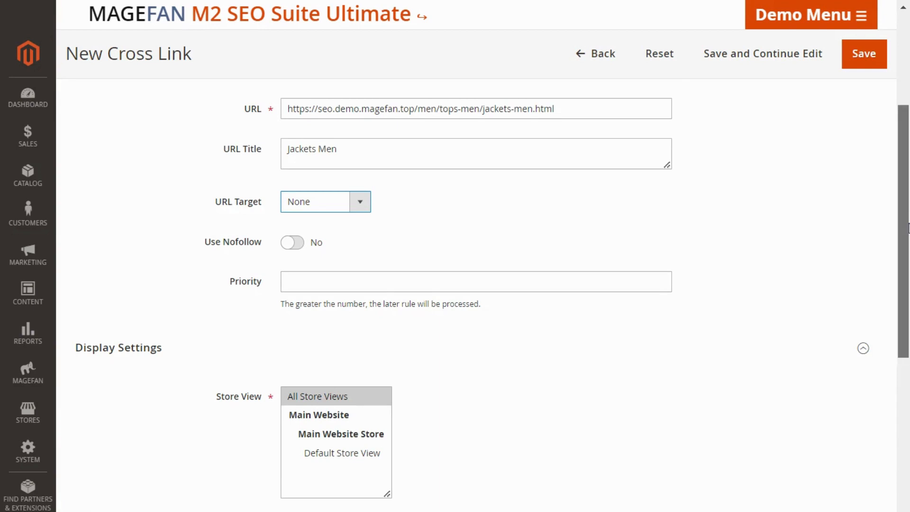
pyautogui.scroll(-3)
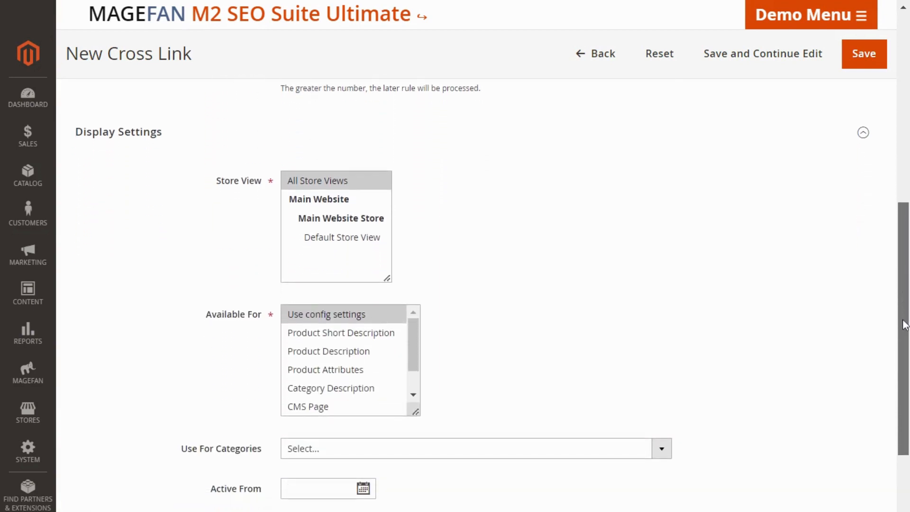
pyautogui.moveTo(414, 231)
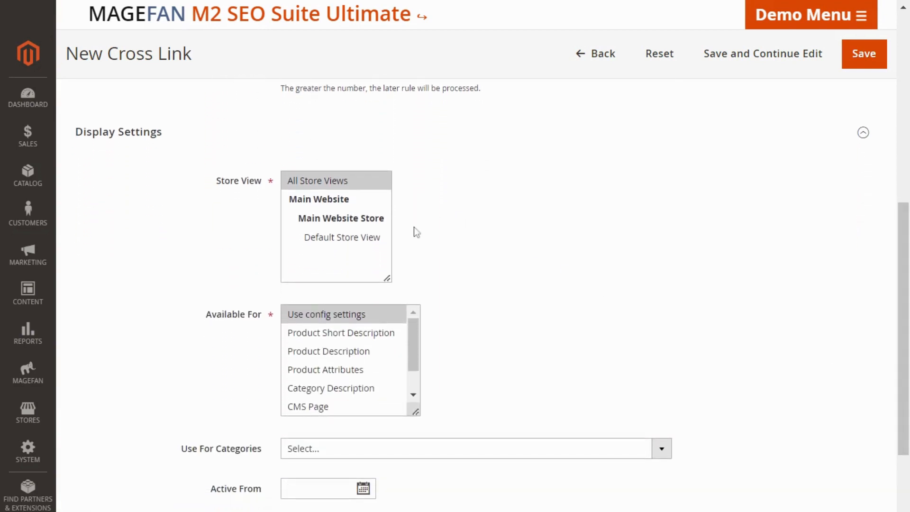
pyautogui.moveTo(420, 258)
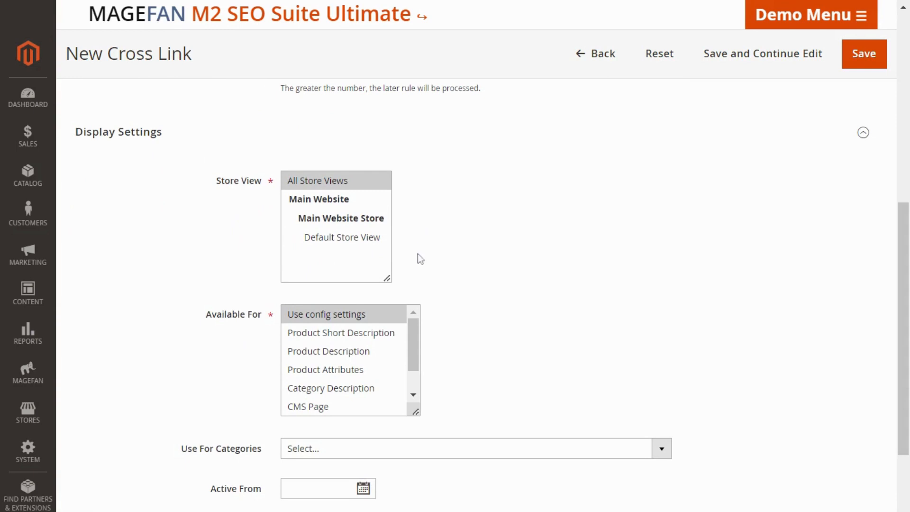
pyautogui.moveTo(414, 339)
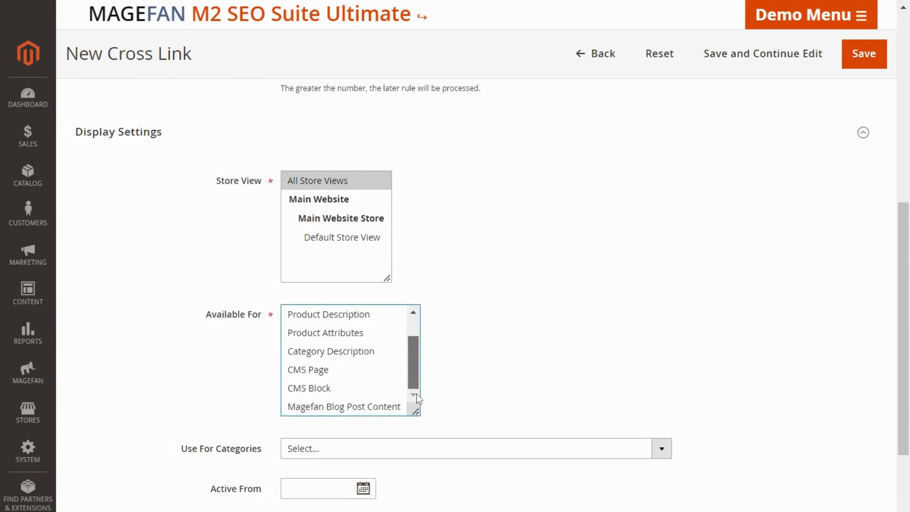
pyautogui.scroll(3)
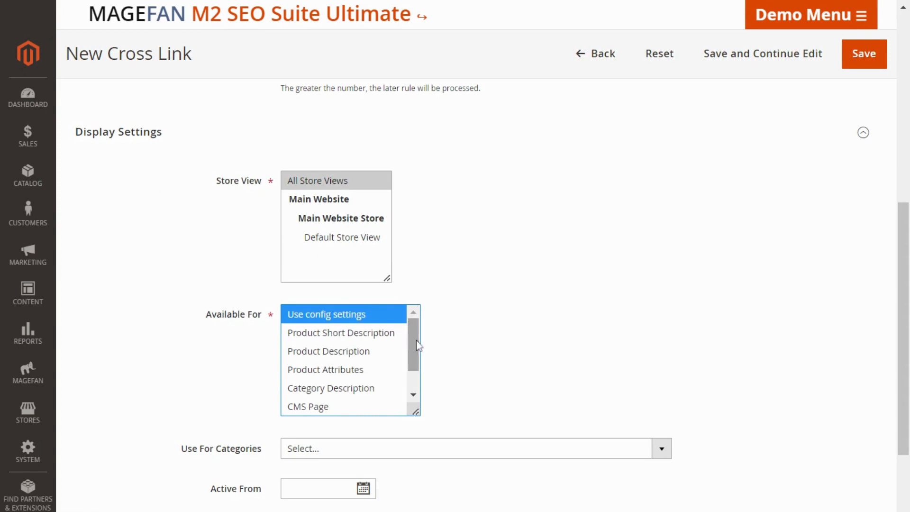
pyautogui.moveTo(426, 409)
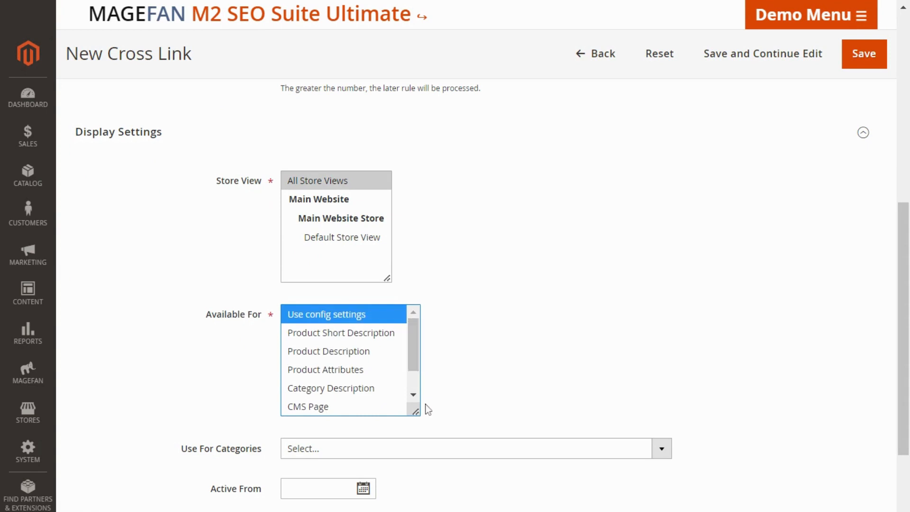
pyautogui.scroll(-3)
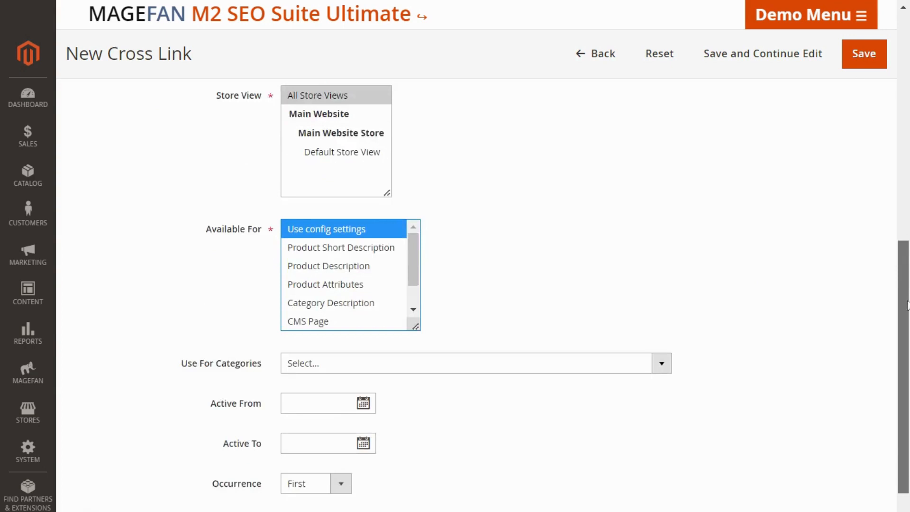
pyautogui.scroll(-3)
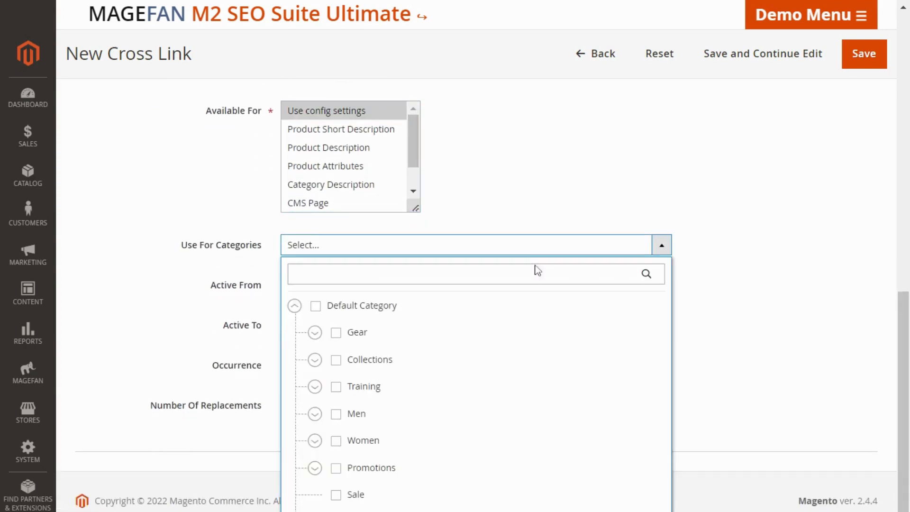
pyautogui.moveTo(515, 404)
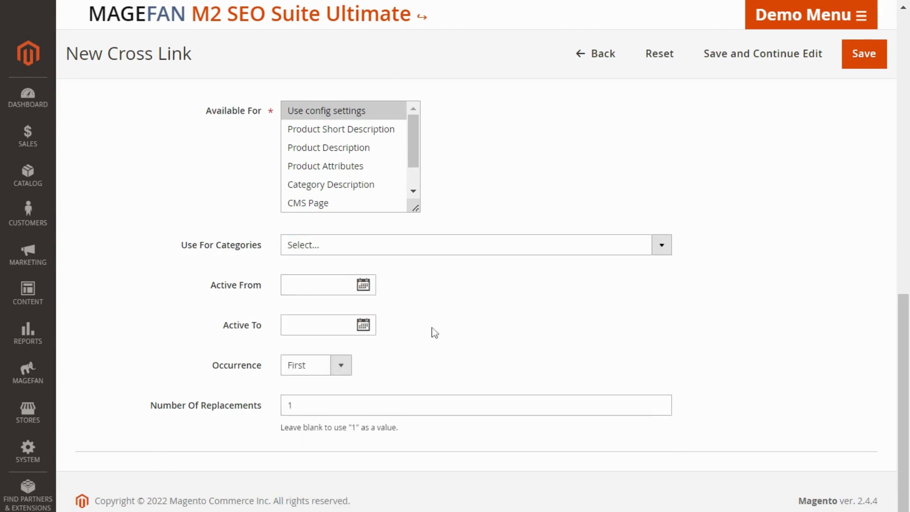
# Set Active From to today (05/24/2022) and Active To to 05/31/2022.
pyautogui.click(363, 284)
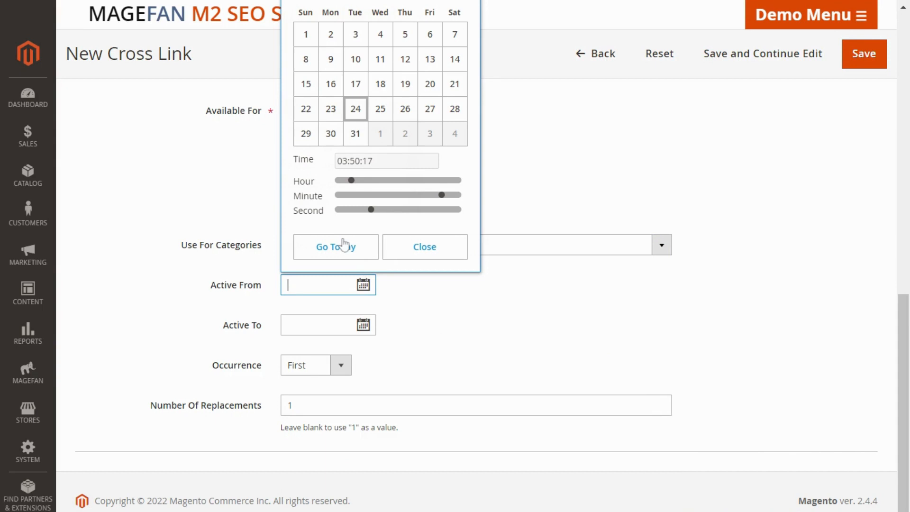
pyautogui.click(354, 108)
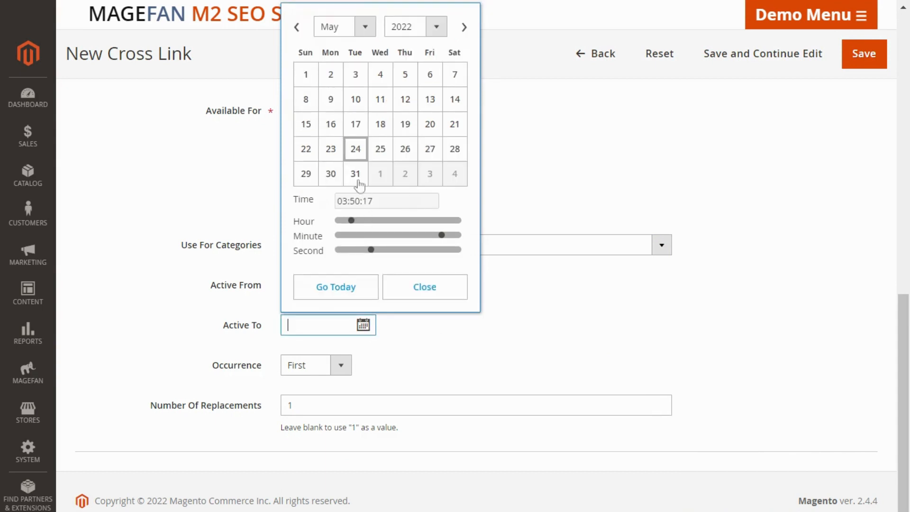
pyautogui.click(355, 172)
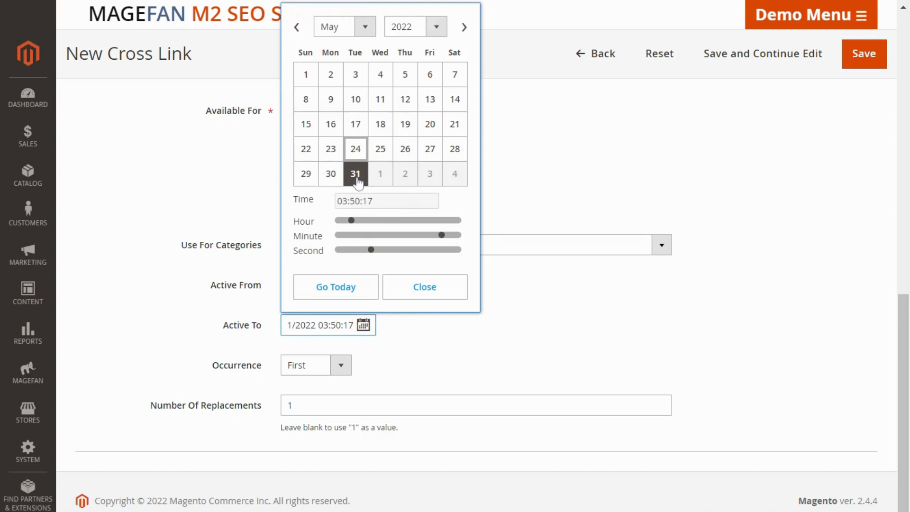
pyautogui.click(354, 173)
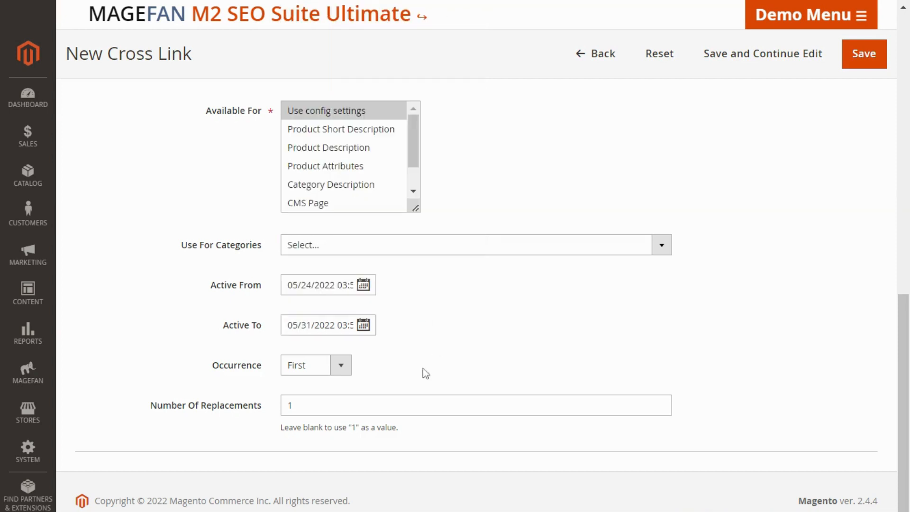
pyautogui.moveTo(342, 366)
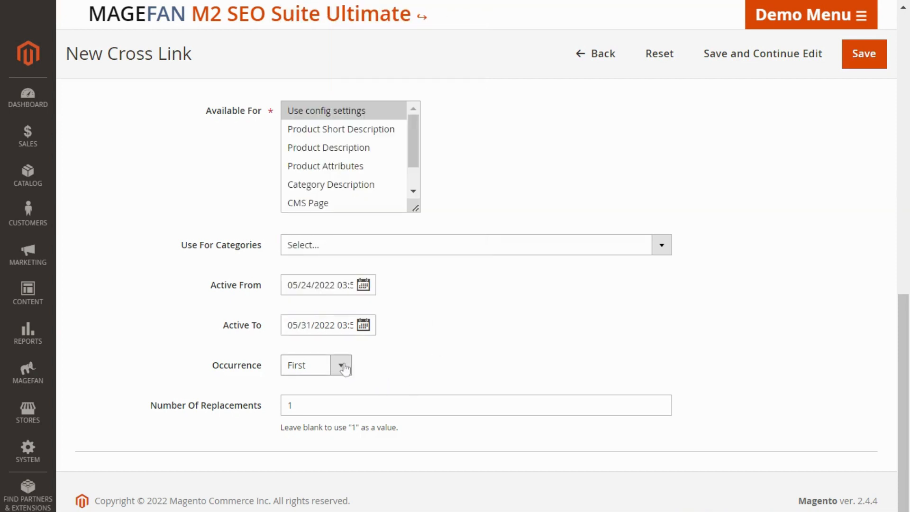
pyautogui.moveTo(344, 380)
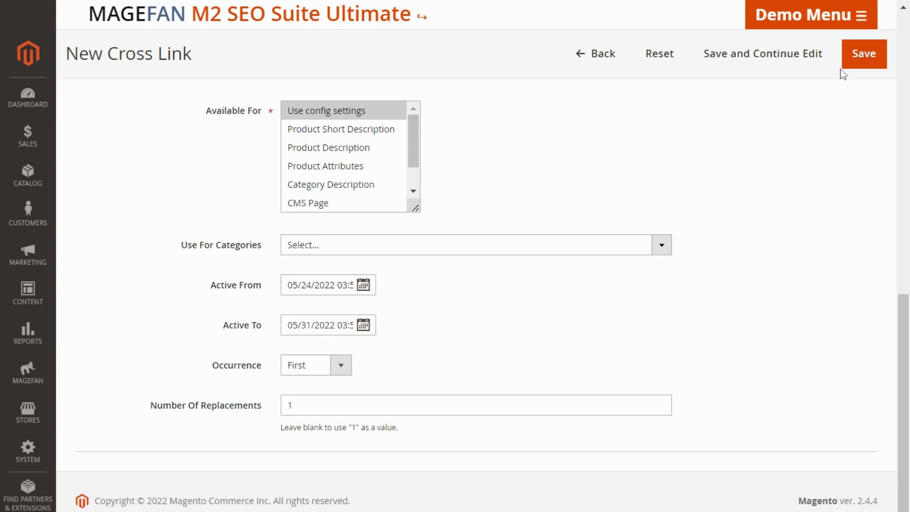
# Save the cross link so 'jacket' appears in the Manage Cross Links grid.
pyautogui.click(862, 53)
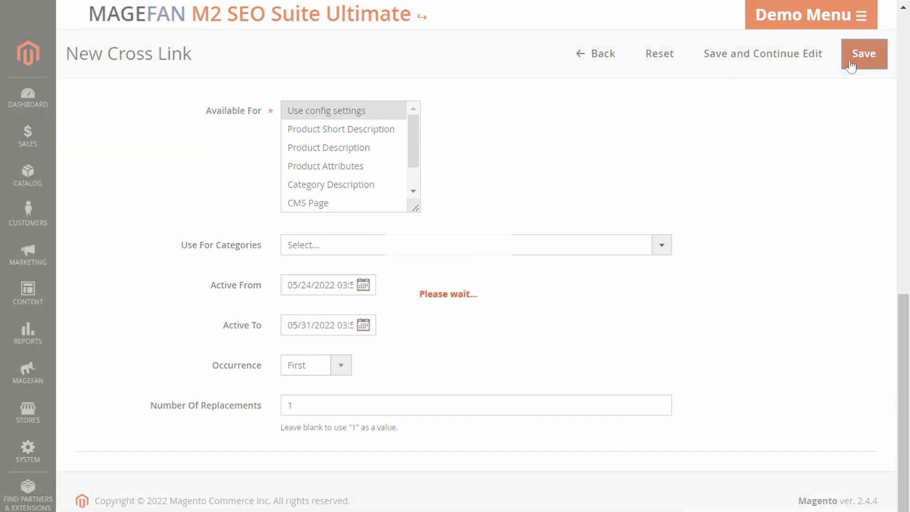
pyautogui.click(862, 53)
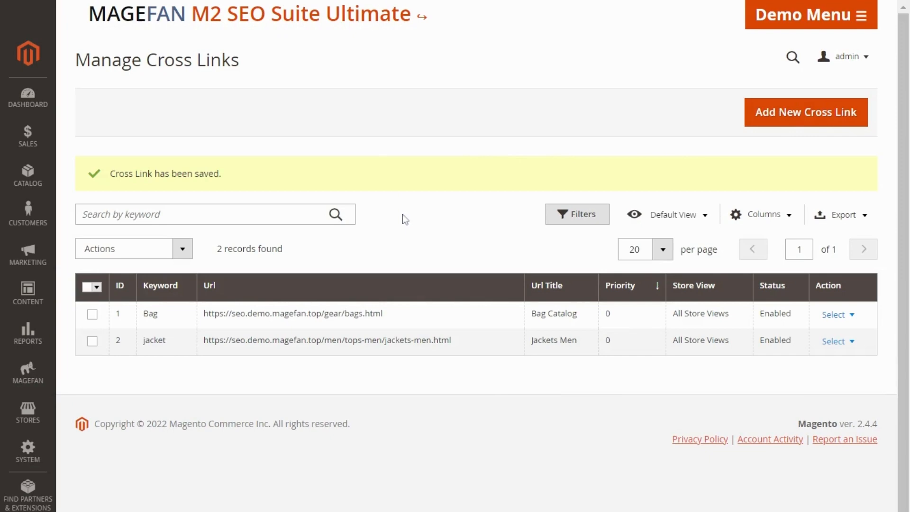
pyautogui.moveTo(429, 352)
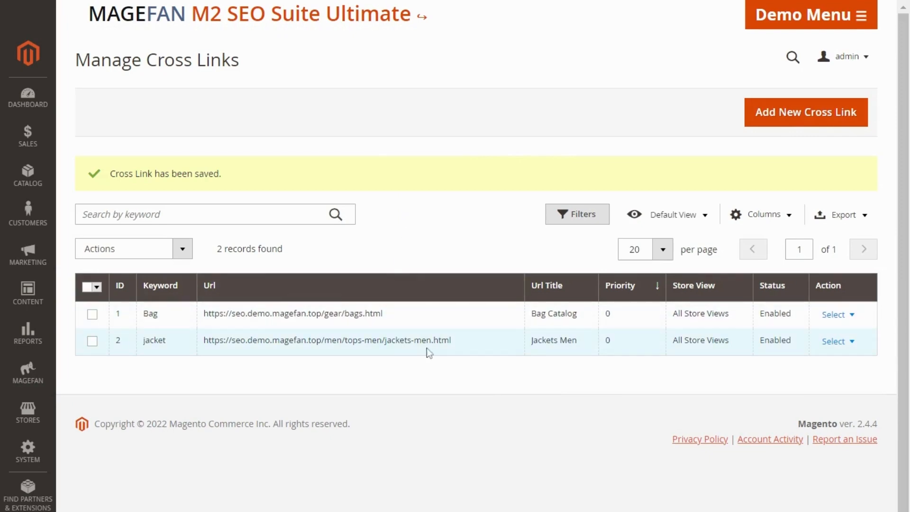
# On the Taurus Elements Shell page, follow the Jacket link in Details to the Jackets category.
pyautogui.click(326, 340)
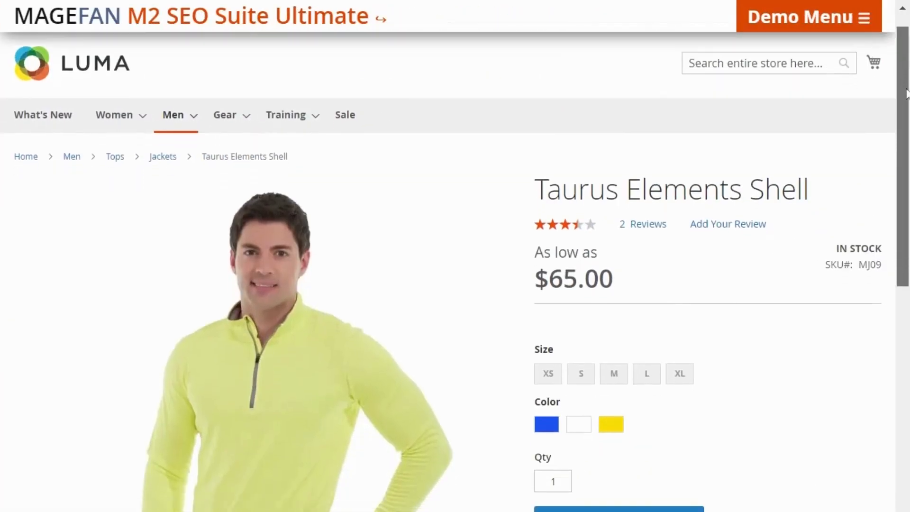
pyautogui.scroll(-3)
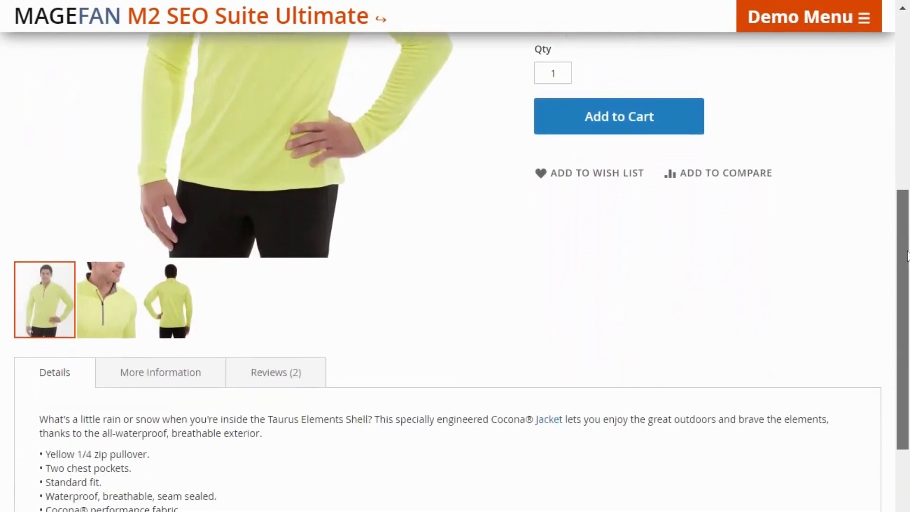
pyautogui.scroll(-3)
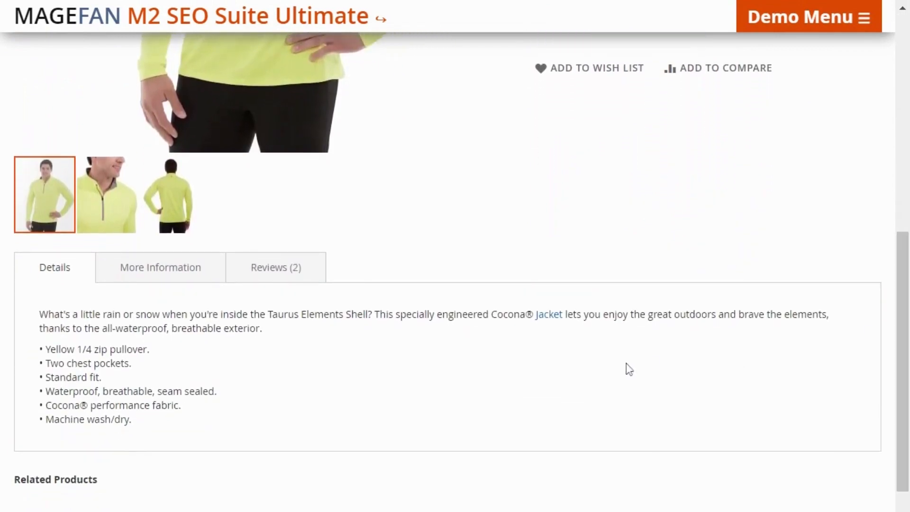
pyautogui.moveTo(547, 334)
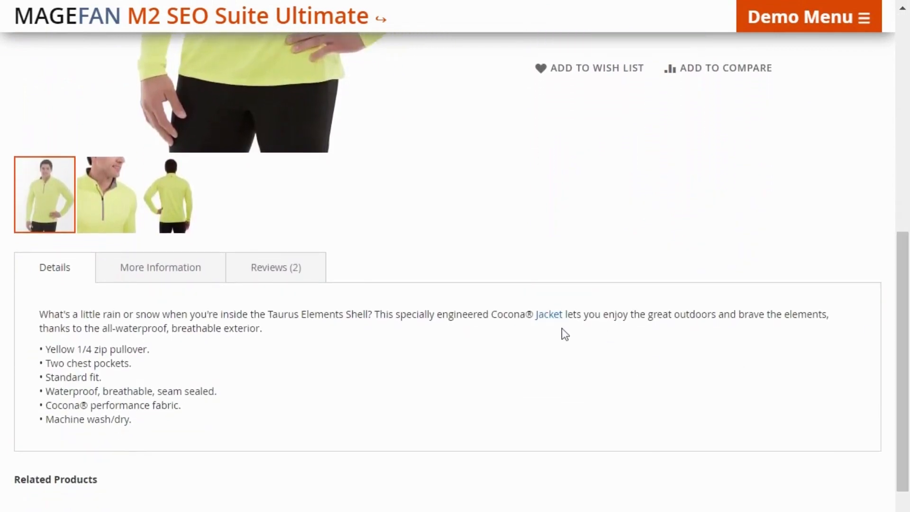
pyautogui.moveTo(548, 314)
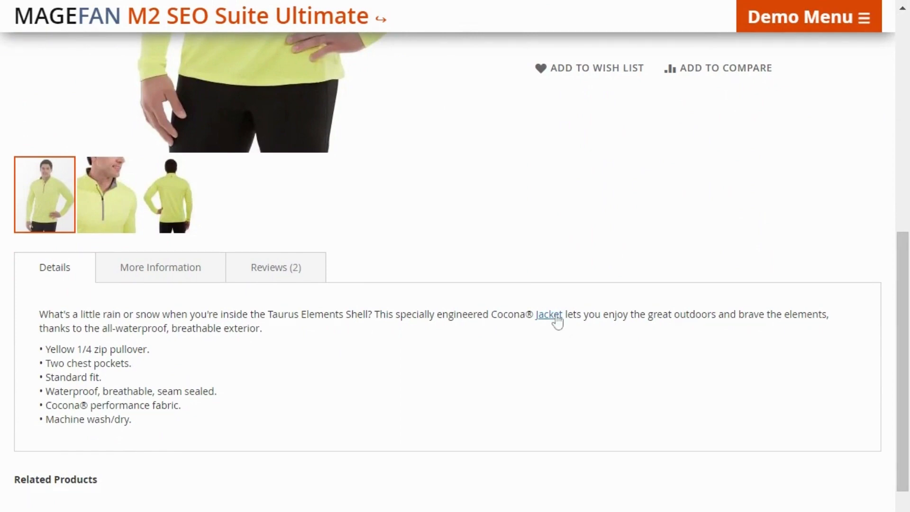
pyautogui.click(547, 313)
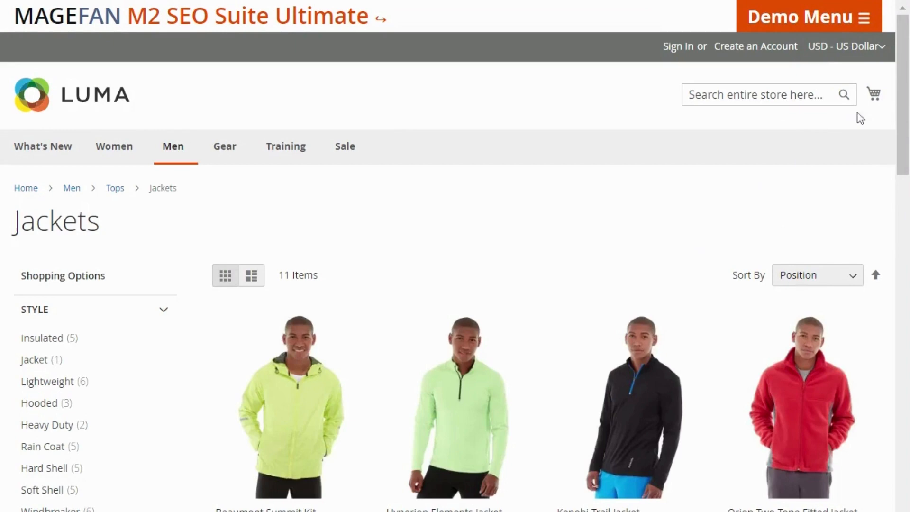
pyautogui.scroll(-3)
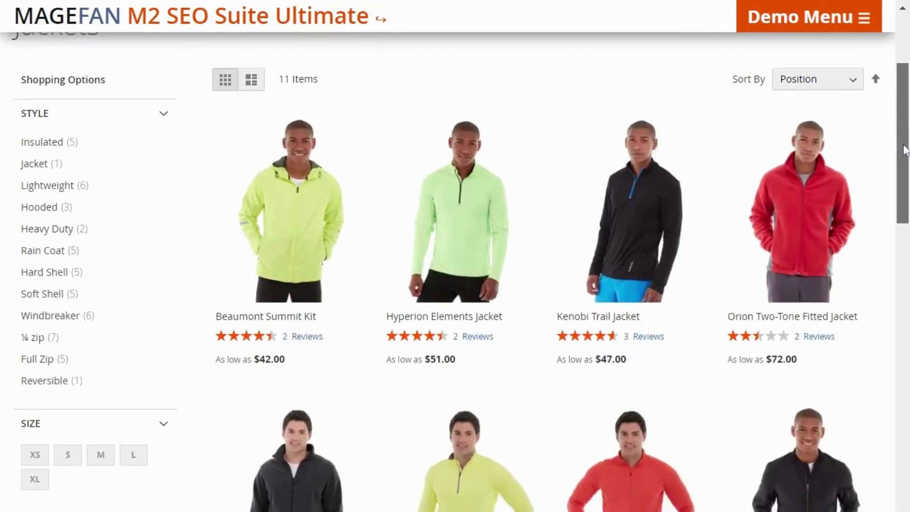
pyautogui.scroll(-3)
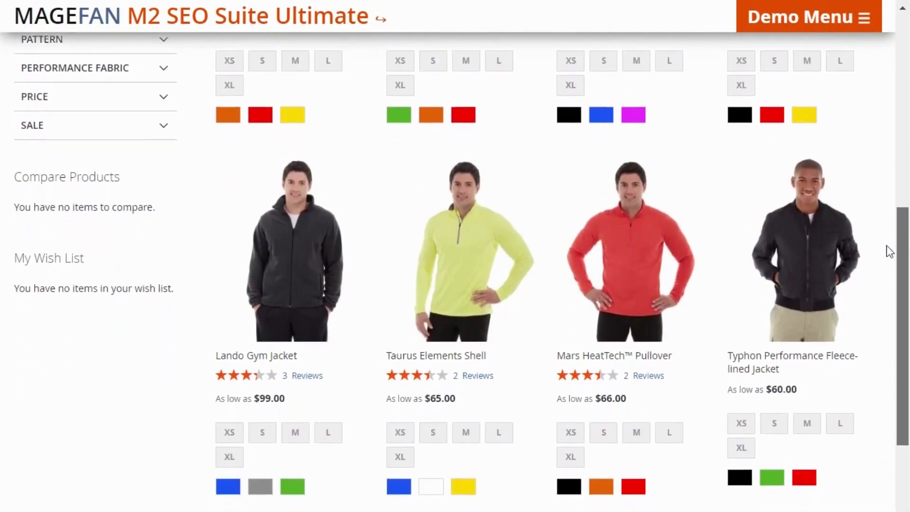
pyautogui.scroll(-3)
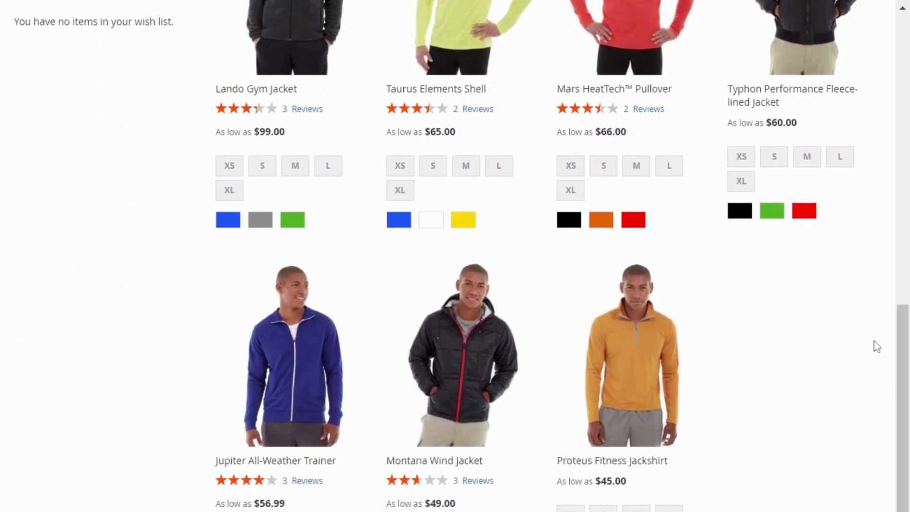
pyautogui.moveTo(762, 341)
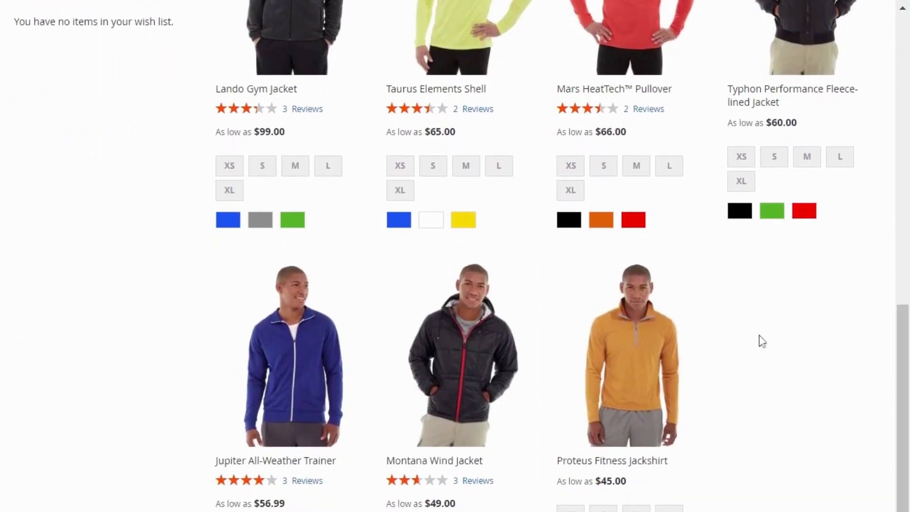